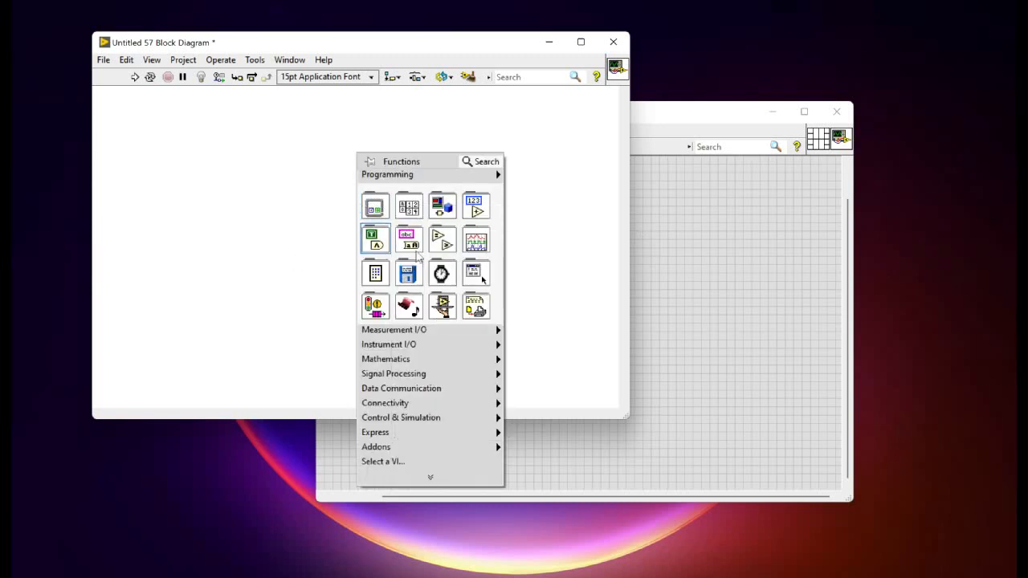
Step: Dismiss the Functions palette to reveal the empty block diagram
click(375, 206)
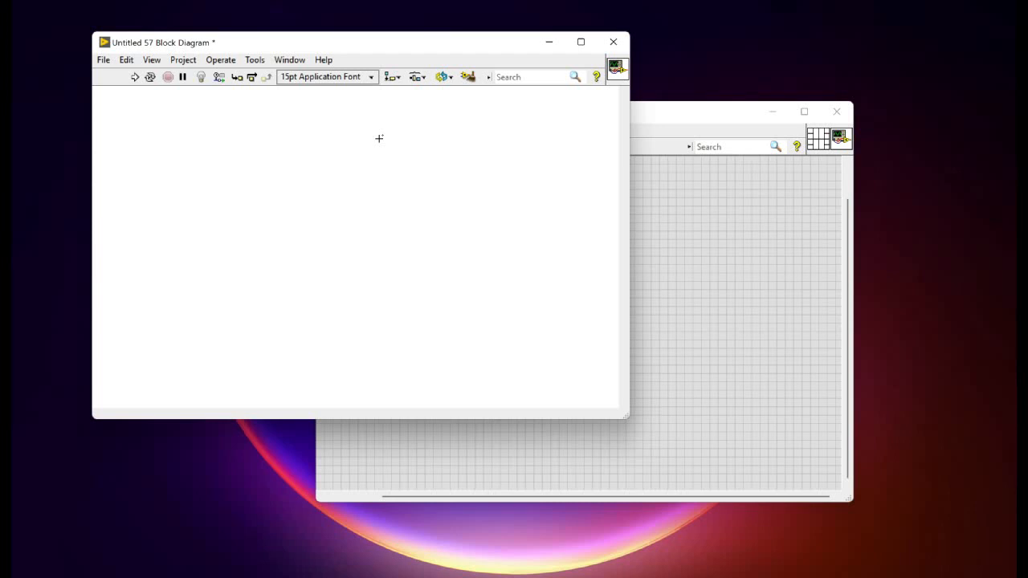
mouse_move(357, 132)
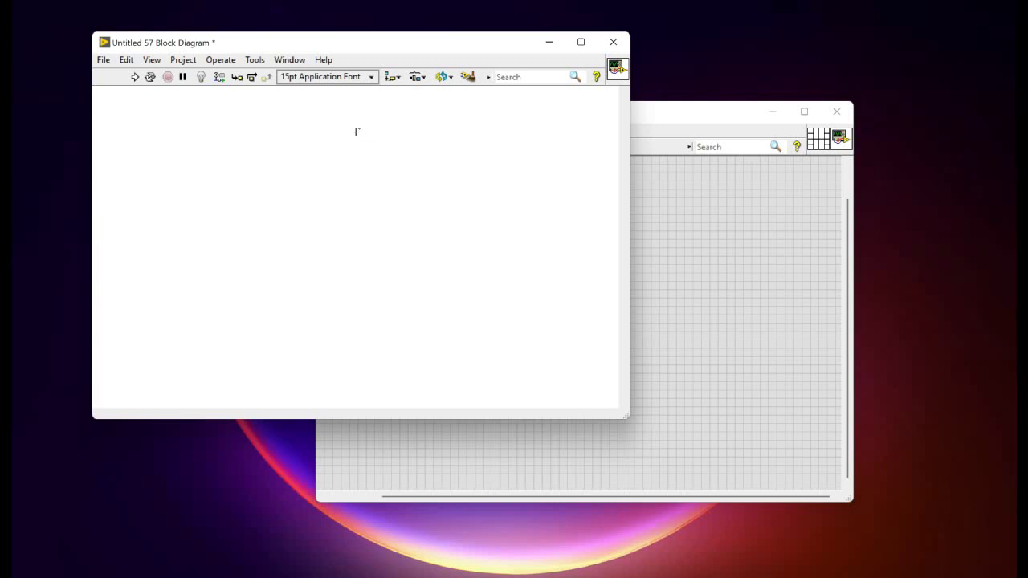
click(254, 59)
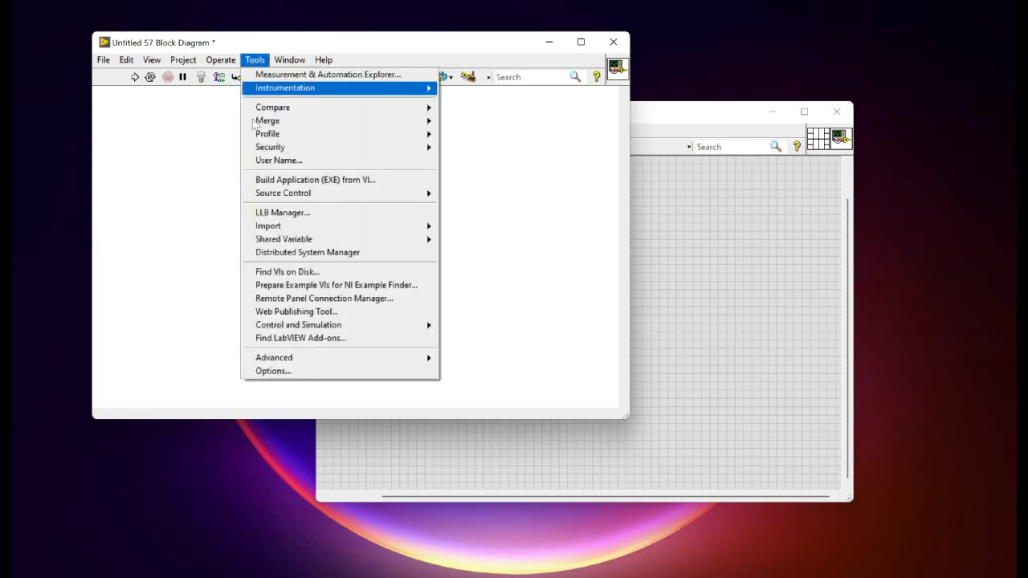
mouse_move(276, 363)
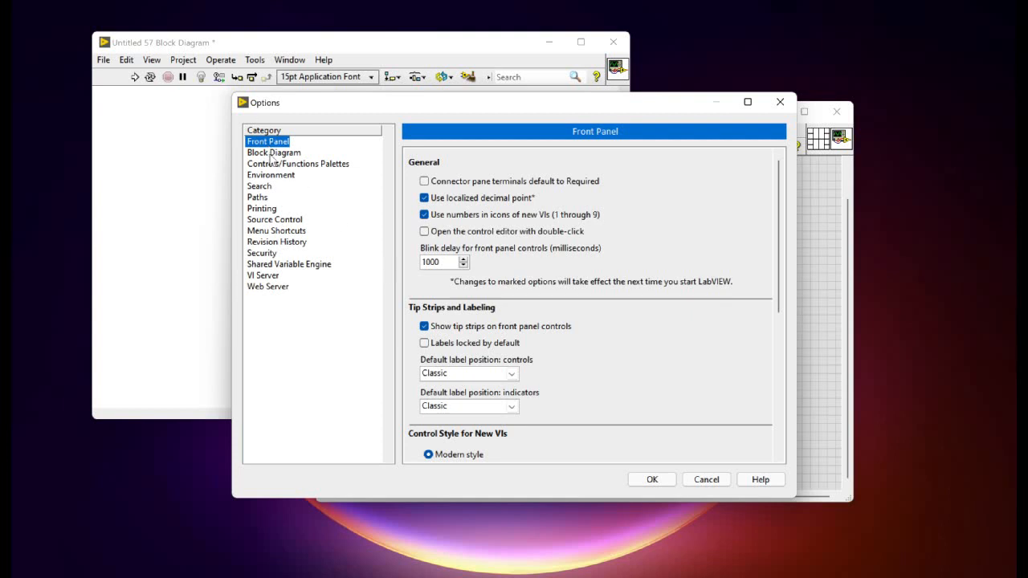
mouse_move(263, 183)
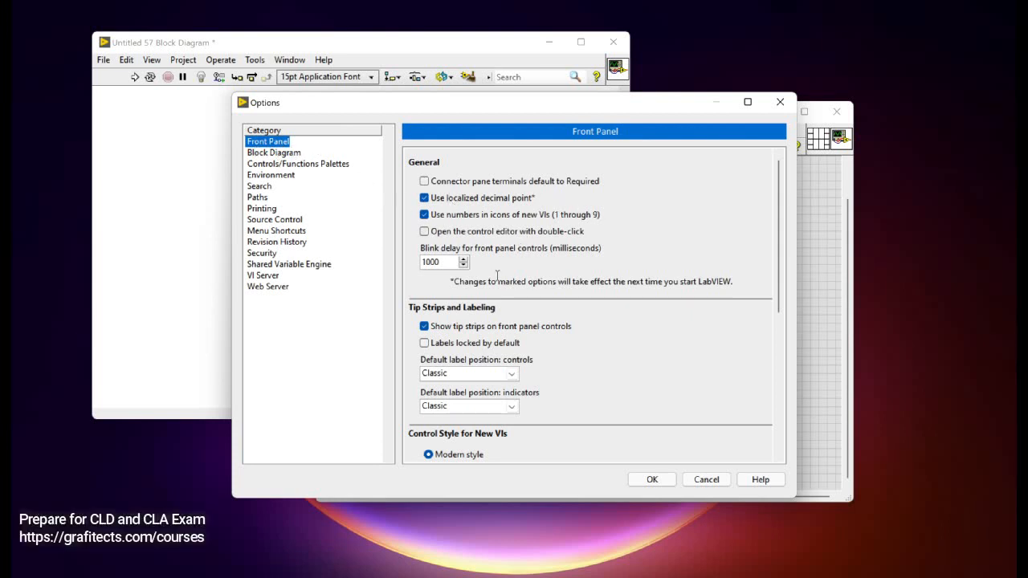
scroll(down, 3)
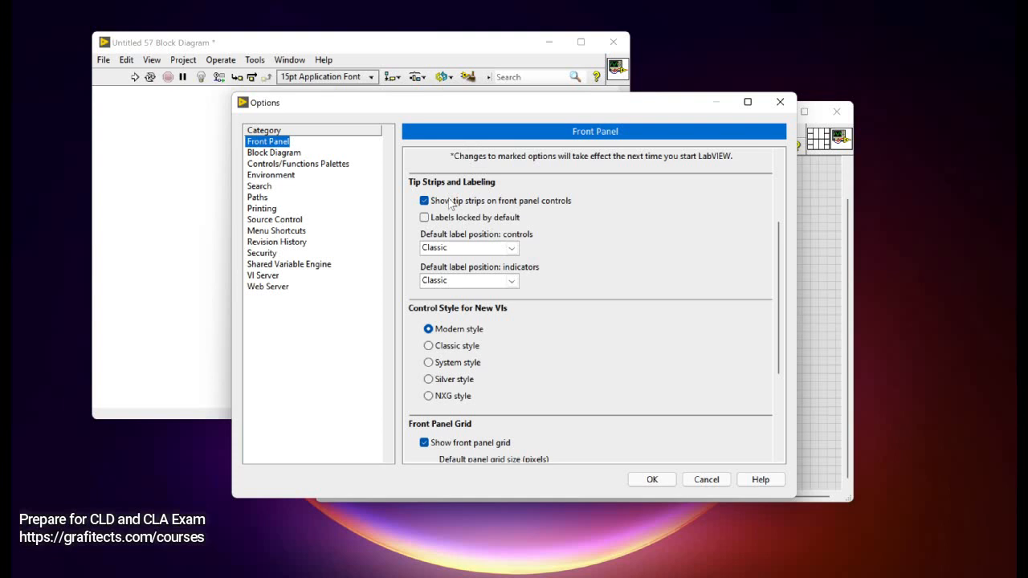
scroll(down, 3)
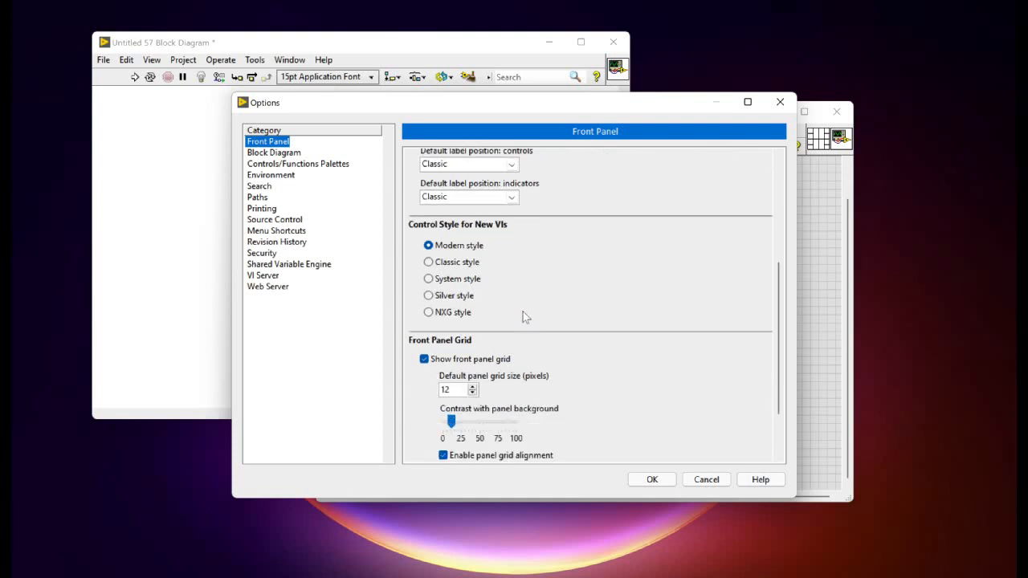
scroll(down, 3)
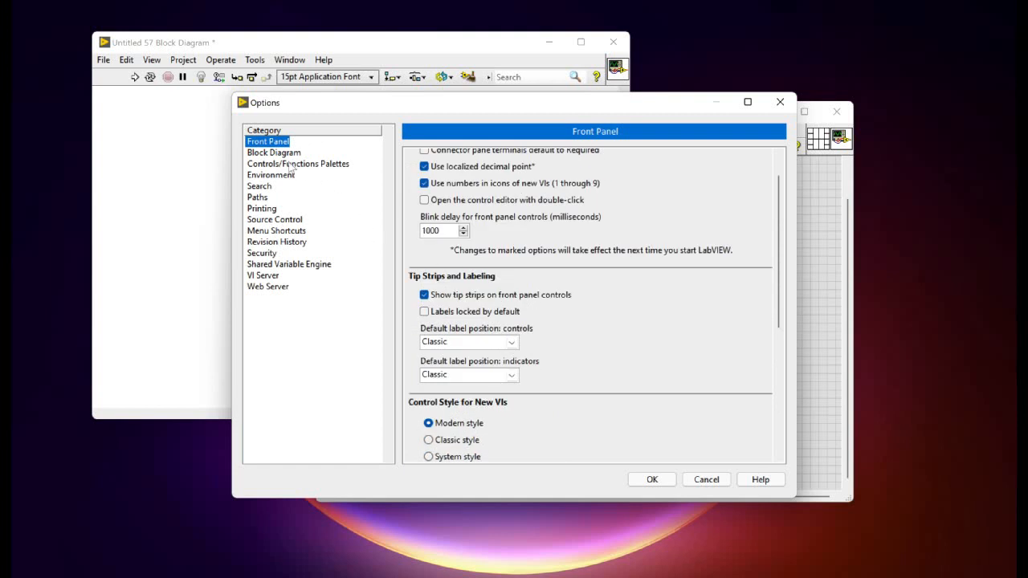
click(273, 152)
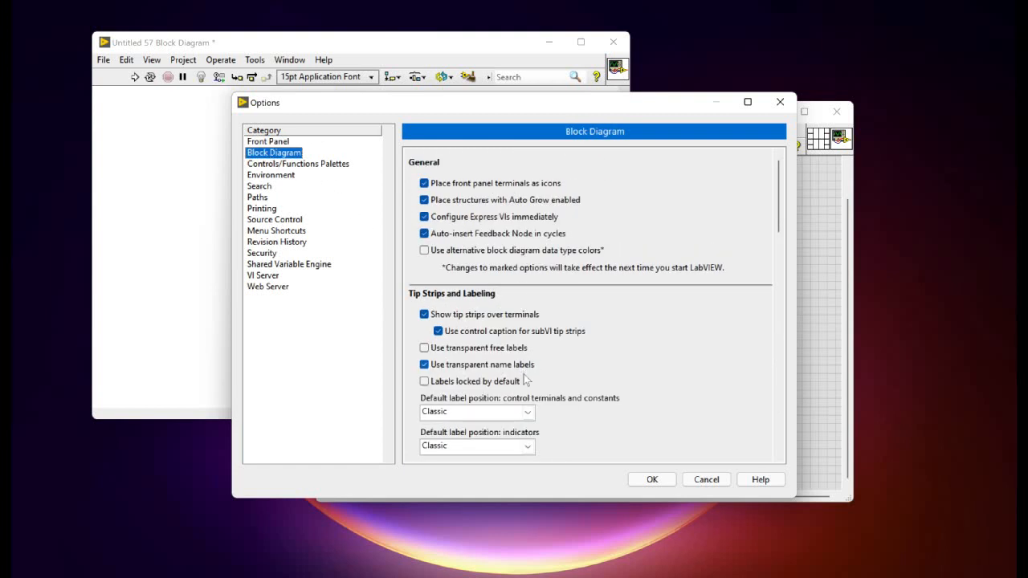
scroll(down, 3)
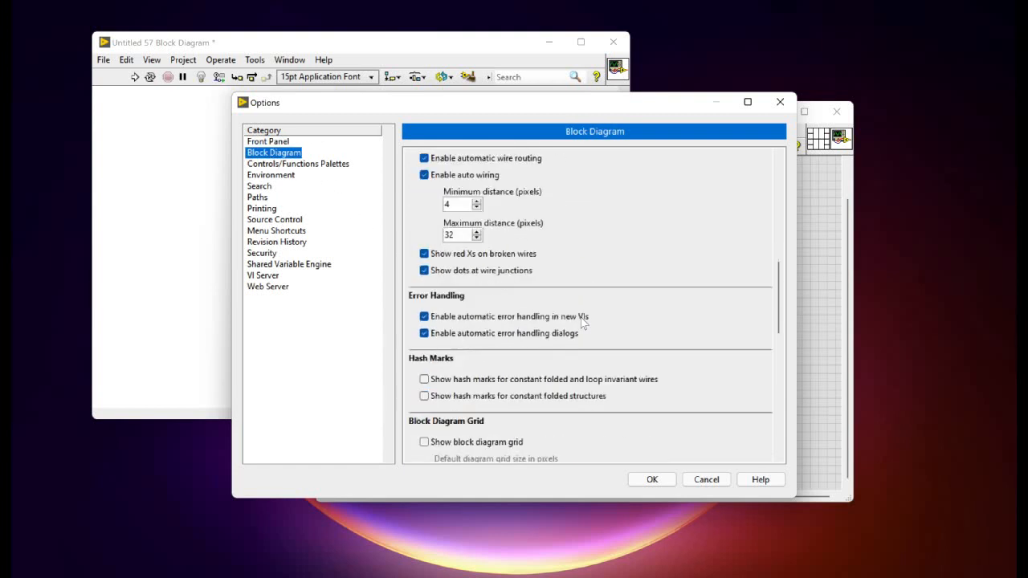
scroll(down, 3)
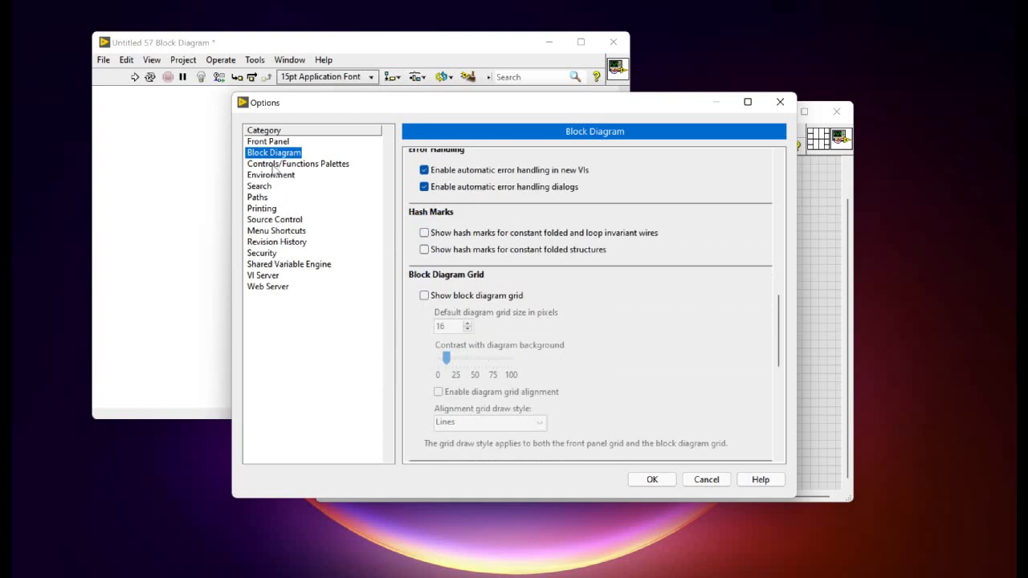
click(299, 164)
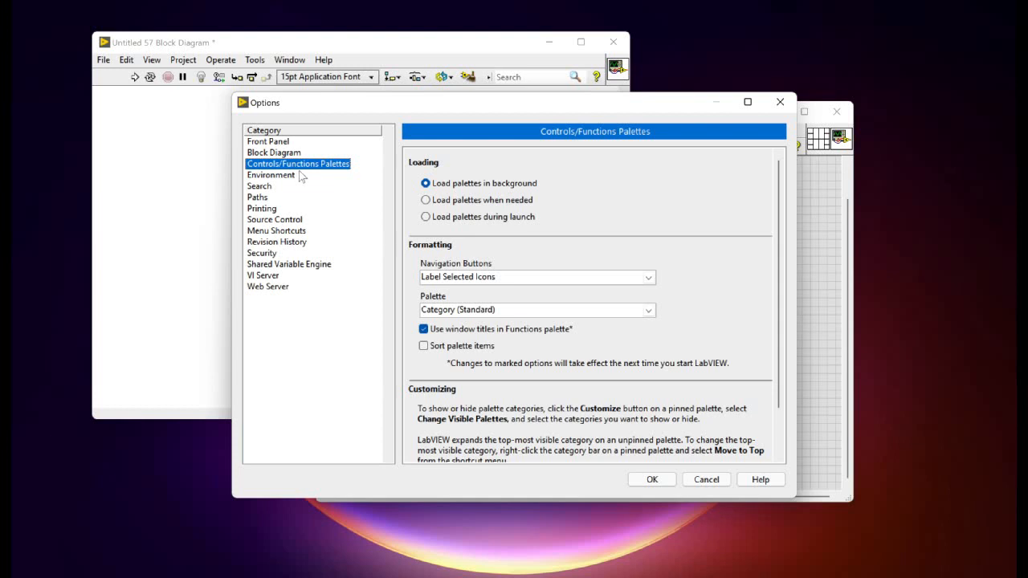
mouse_move(707, 479)
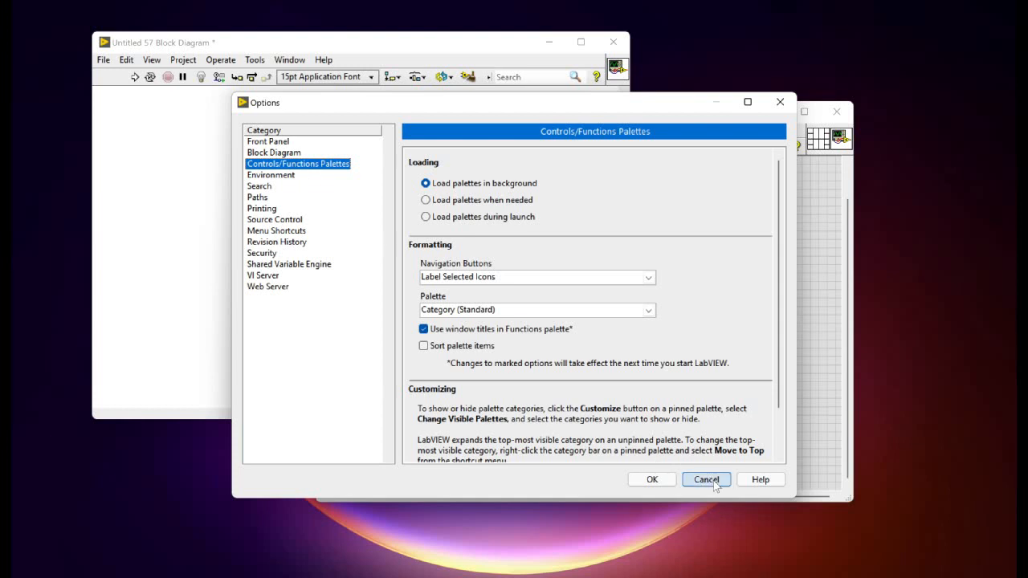
click(707, 478)
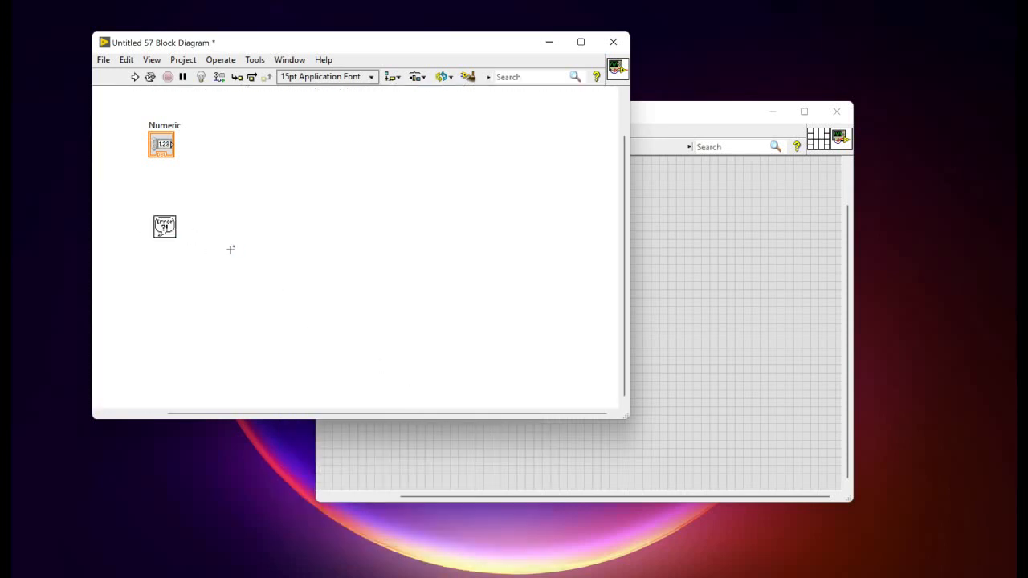
mouse_move(161, 216)
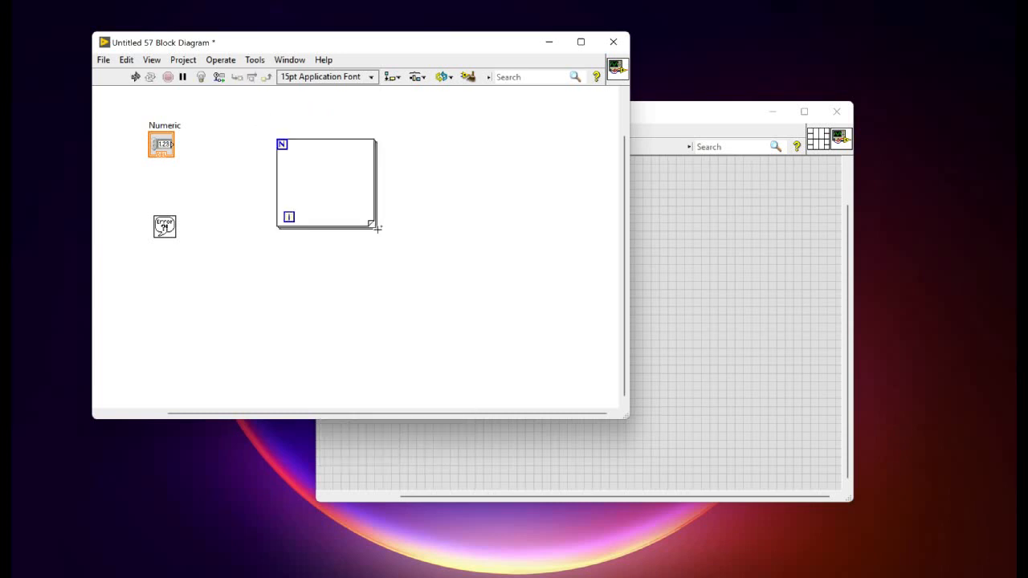
mouse_move(466, 221)
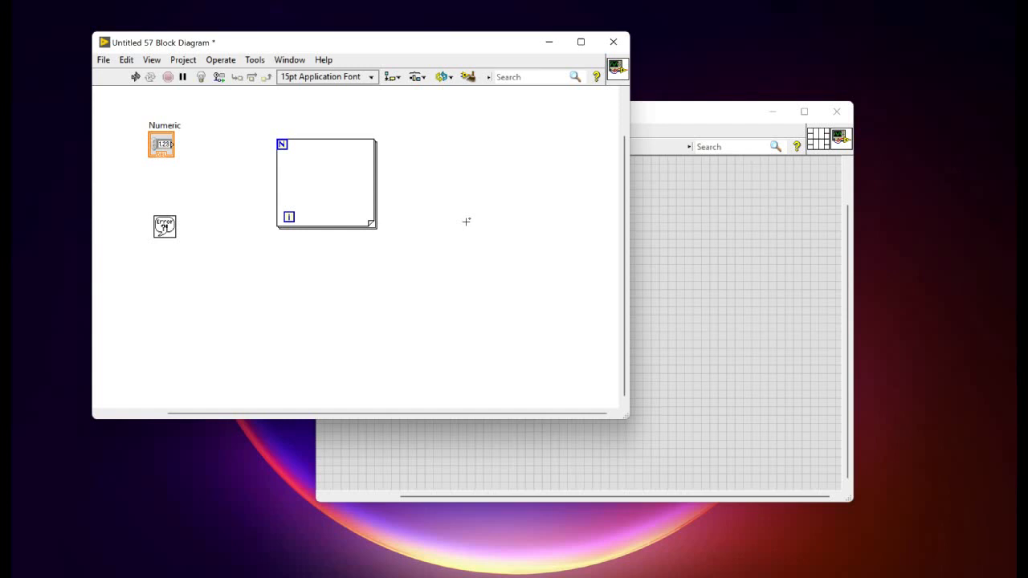
mouse_move(415, 200)
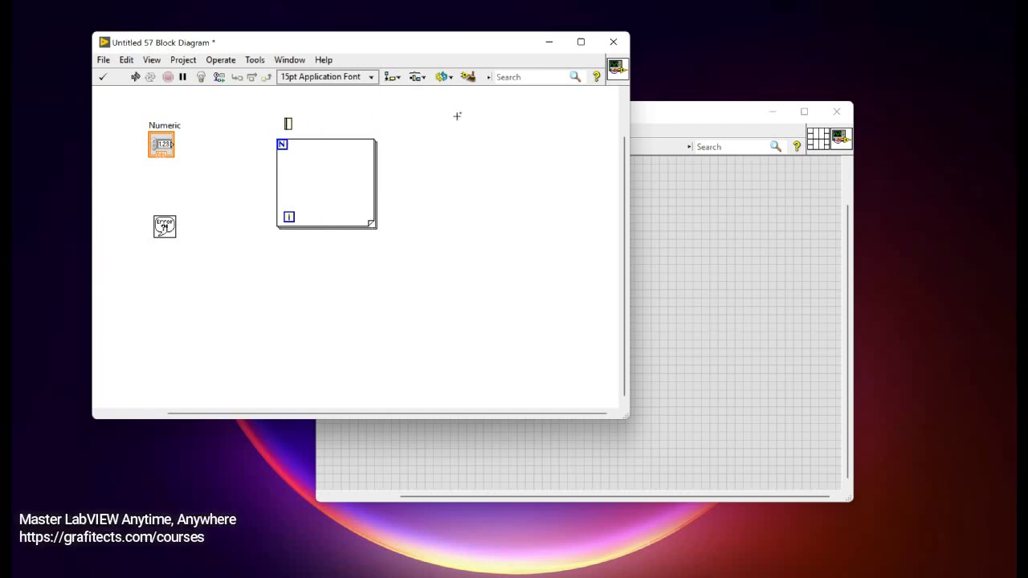
Step: Write a free label 'This is a for loop' and move it away from the loop
text(This is)
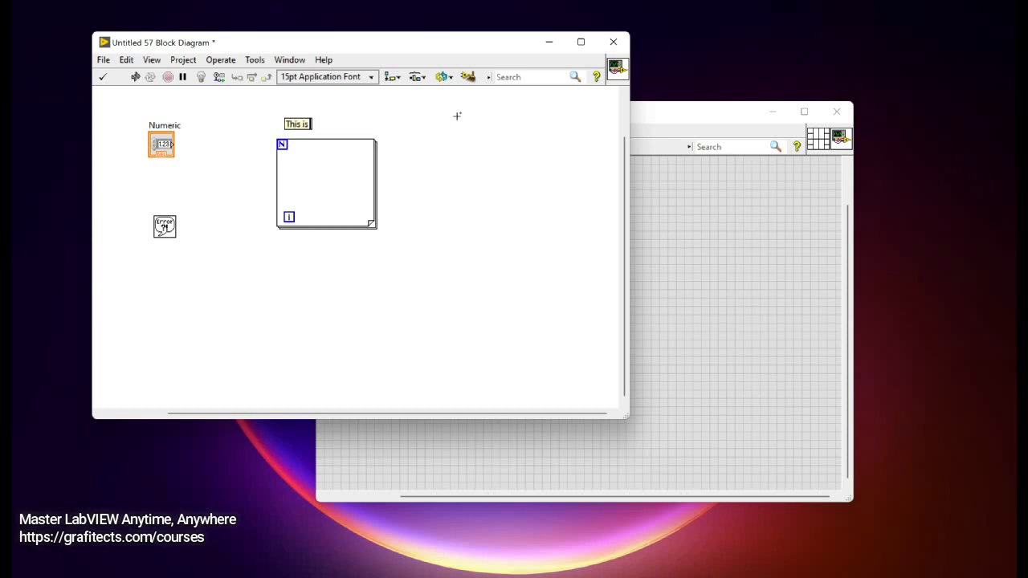
text(a for loop)
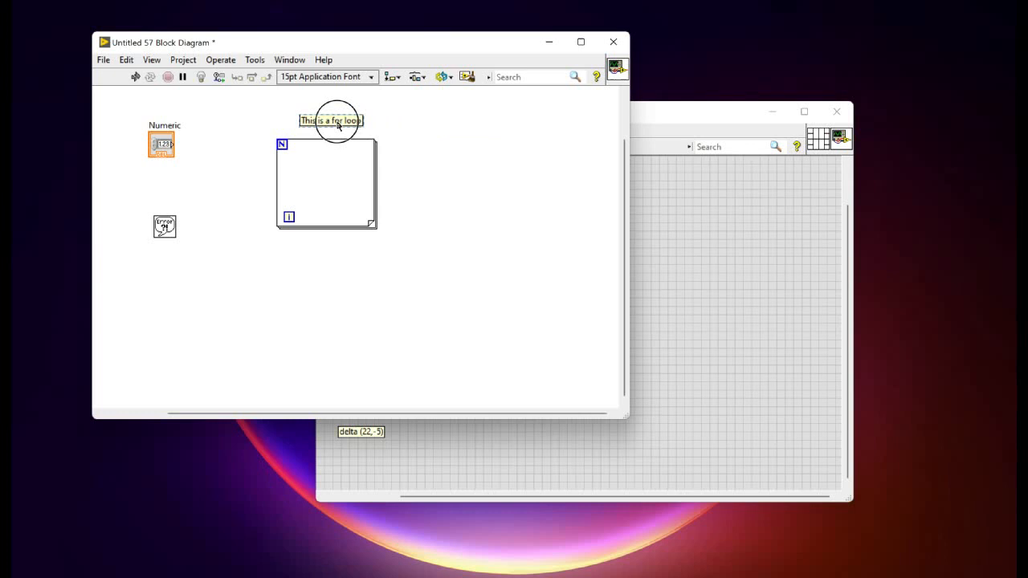
drag(331, 119, 442, 127)
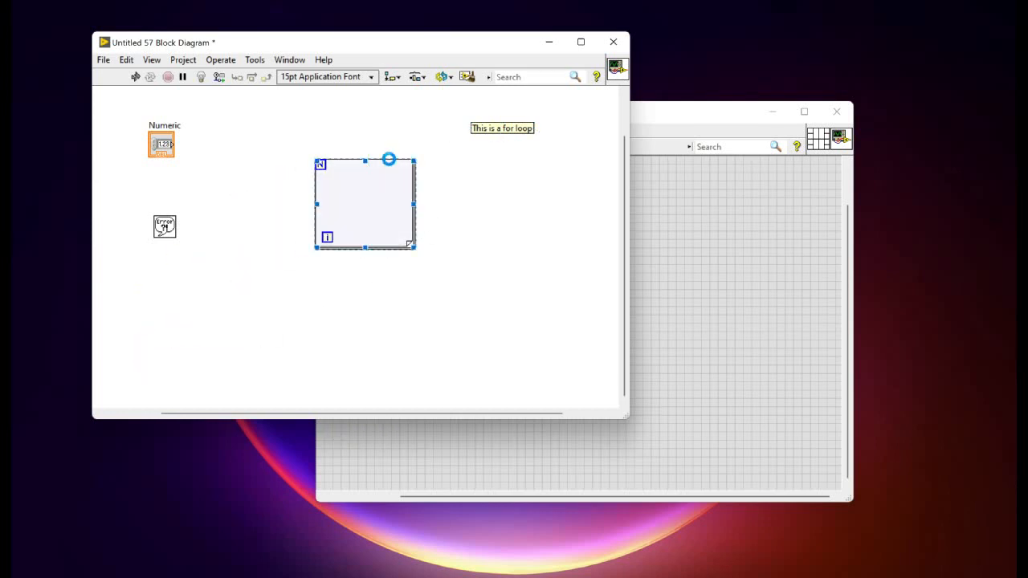
Step: Show the For Loop's subdiagram label via its Visible Items menu
right_click(367, 205)
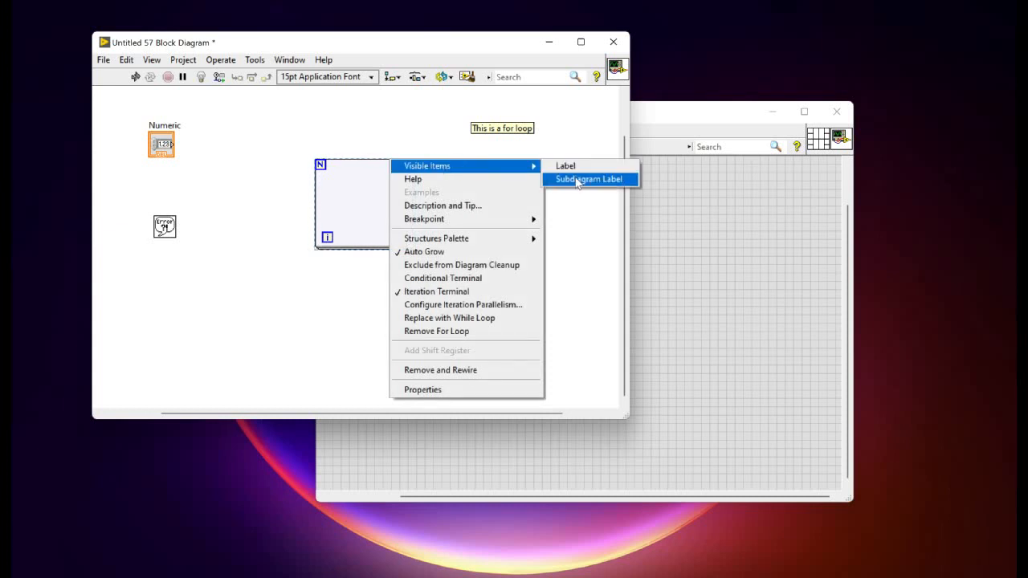
click(588, 179)
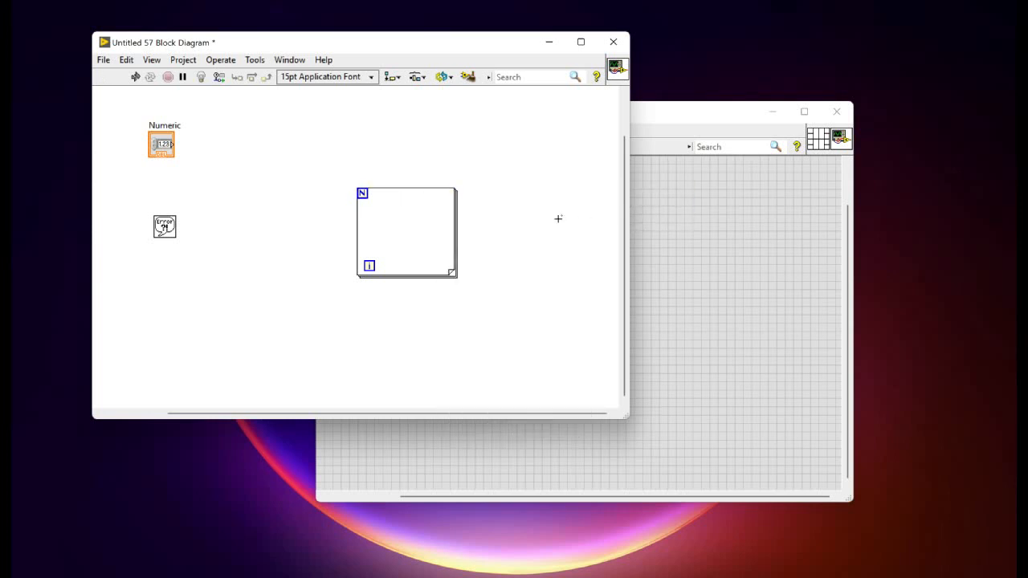
Step: Move the For Loop below the other terminals and bring up Tools > Options
drag(405, 233, 199, 318)
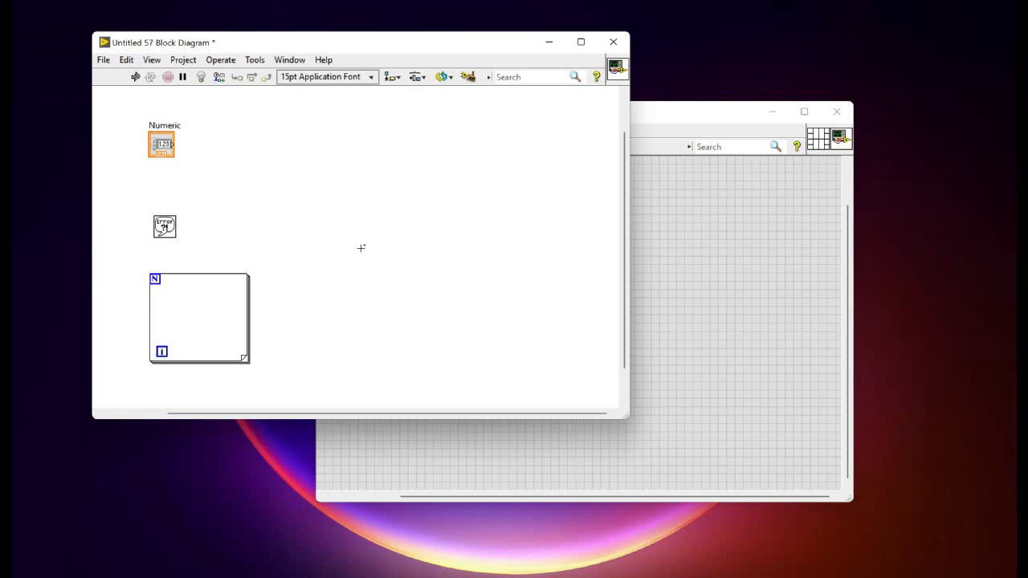
mouse_move(326, 199)
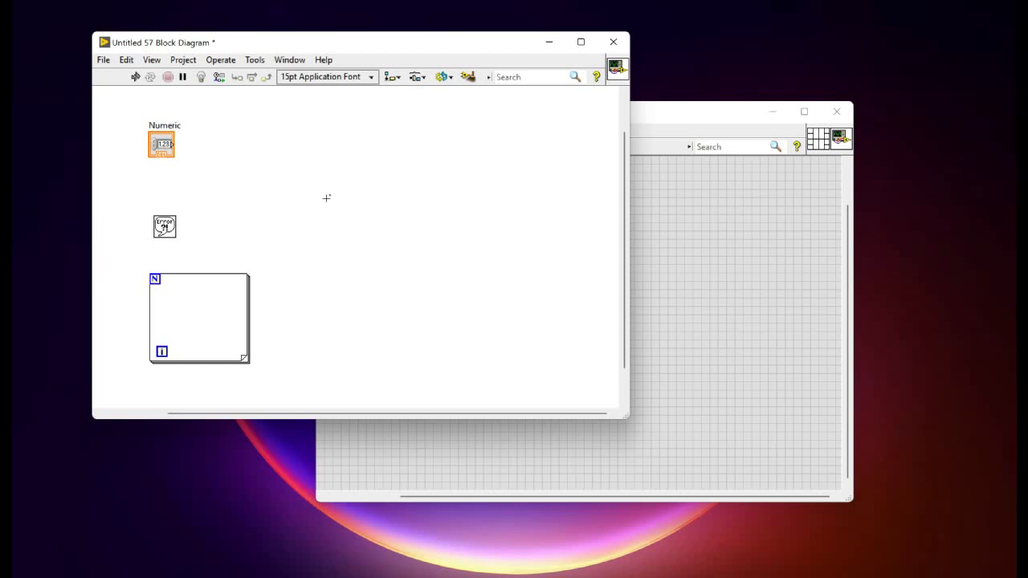
click(254, 60)
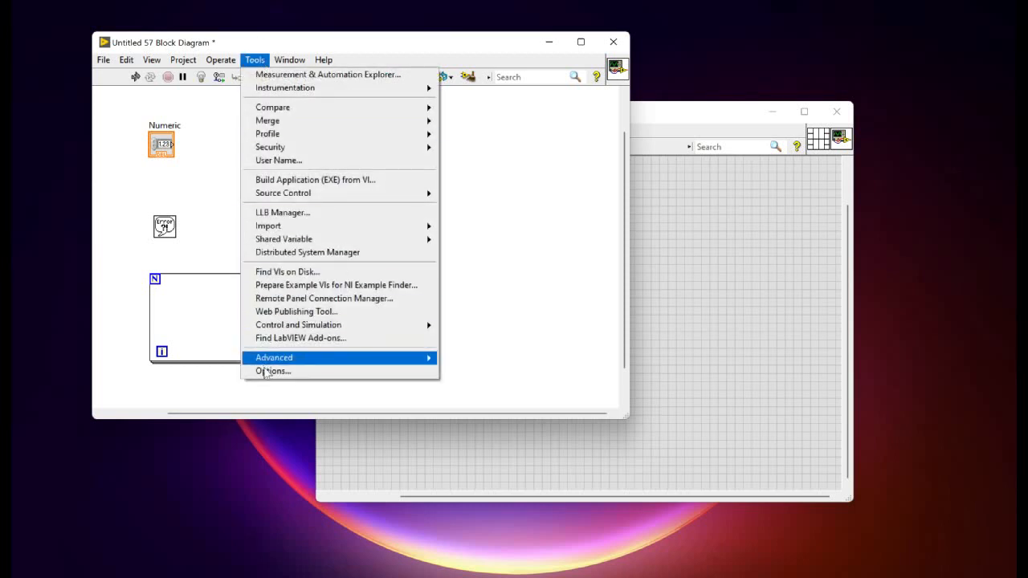
click(273, 369)
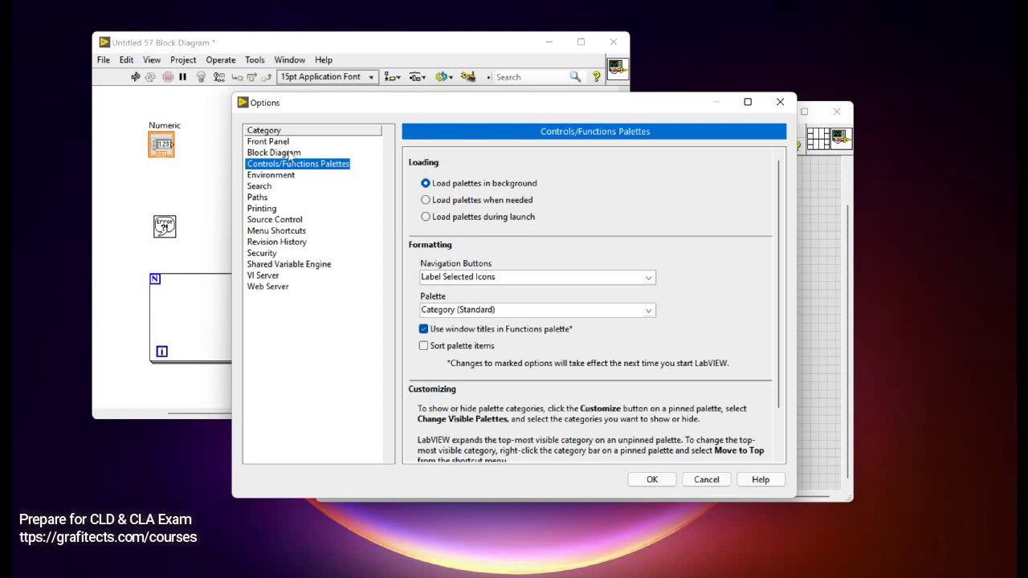
Step: In Block Diagram options, disable terminals as icons, enable subVI names when dropped and subdiagram labels by default
click(273, 152)
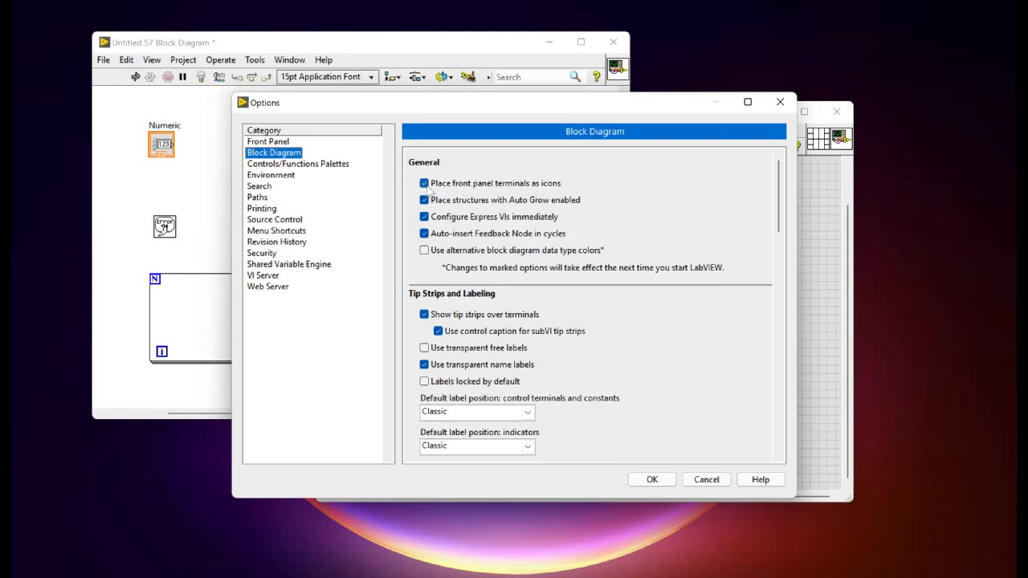
click(424, 183)
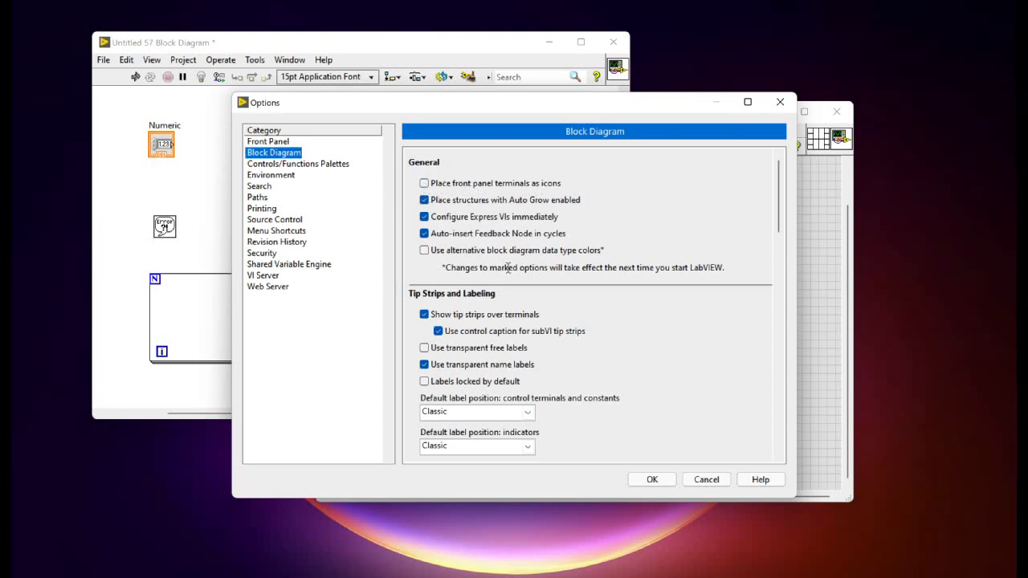
scroll(down, 3)
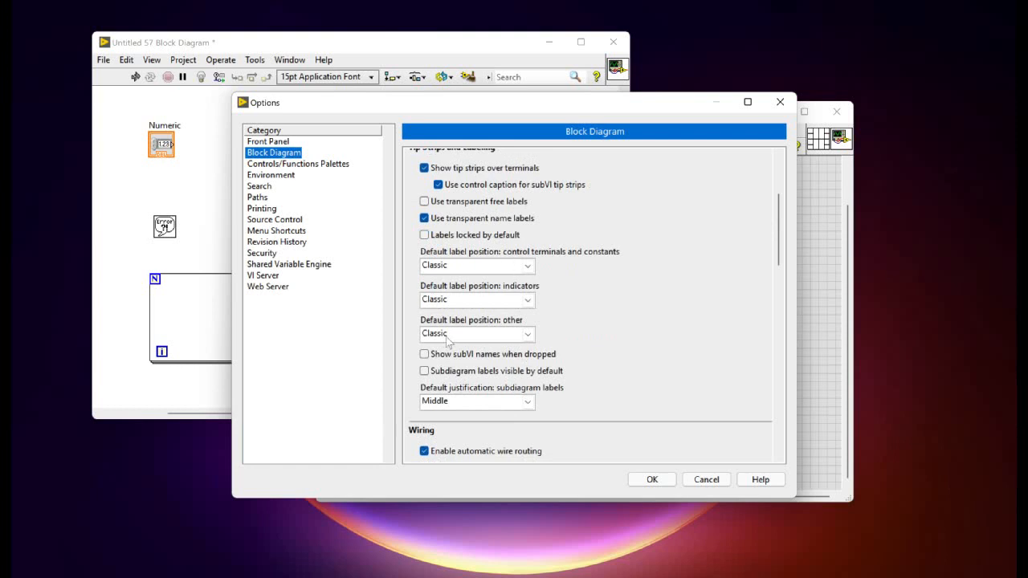
mouse_move(472, 366)
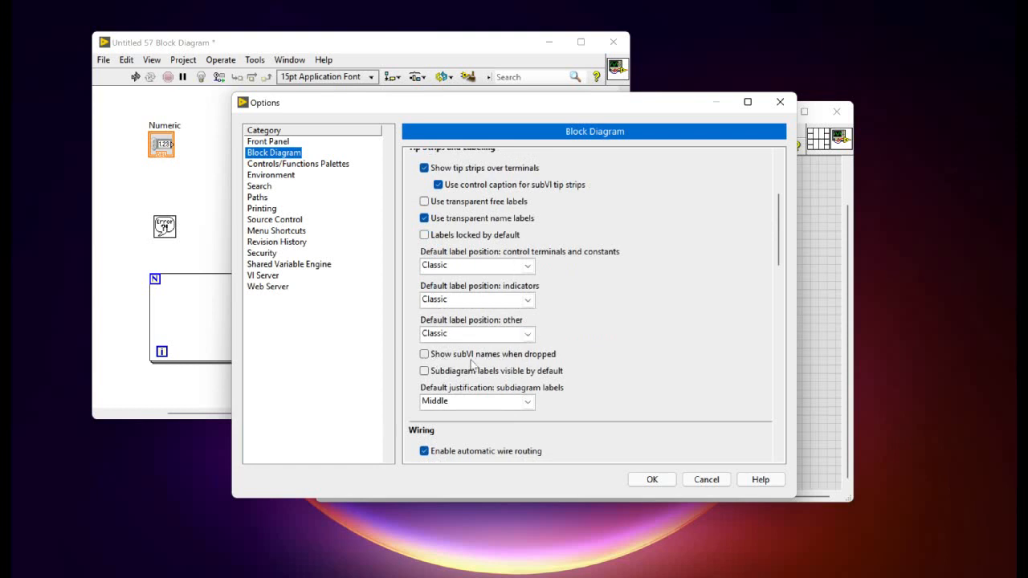
click(424, 355)
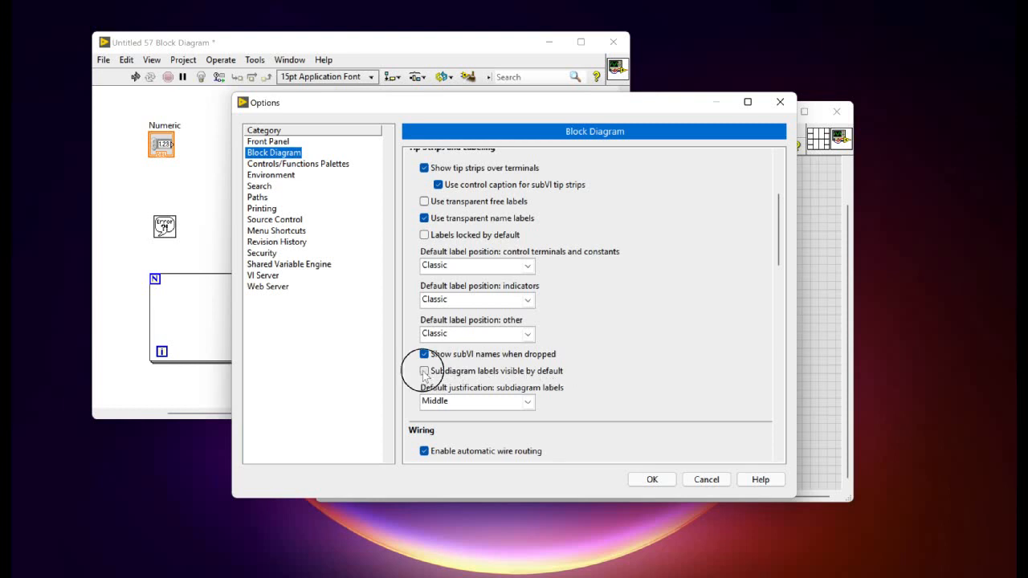
click(425, 369)
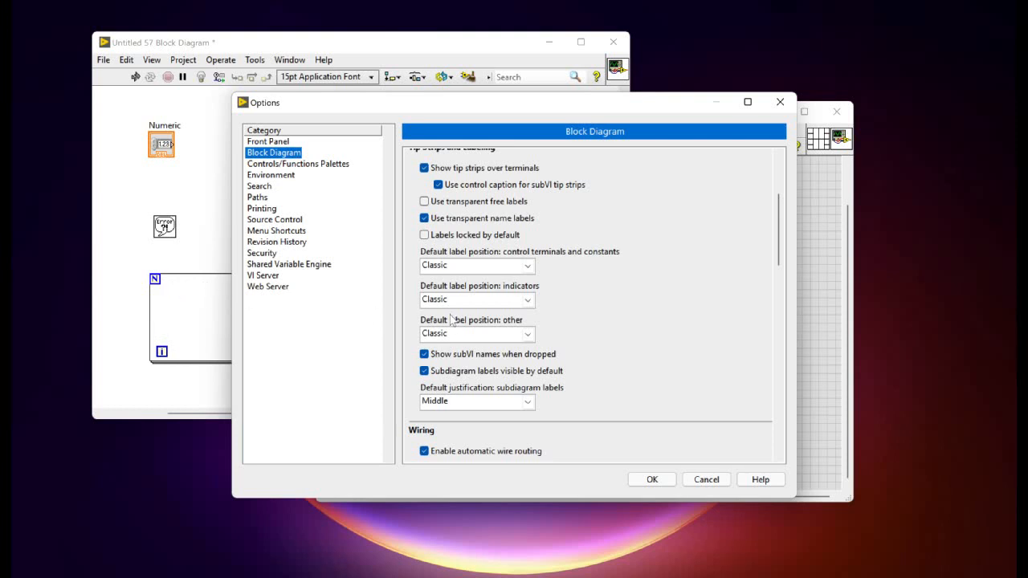
click(299, 164)
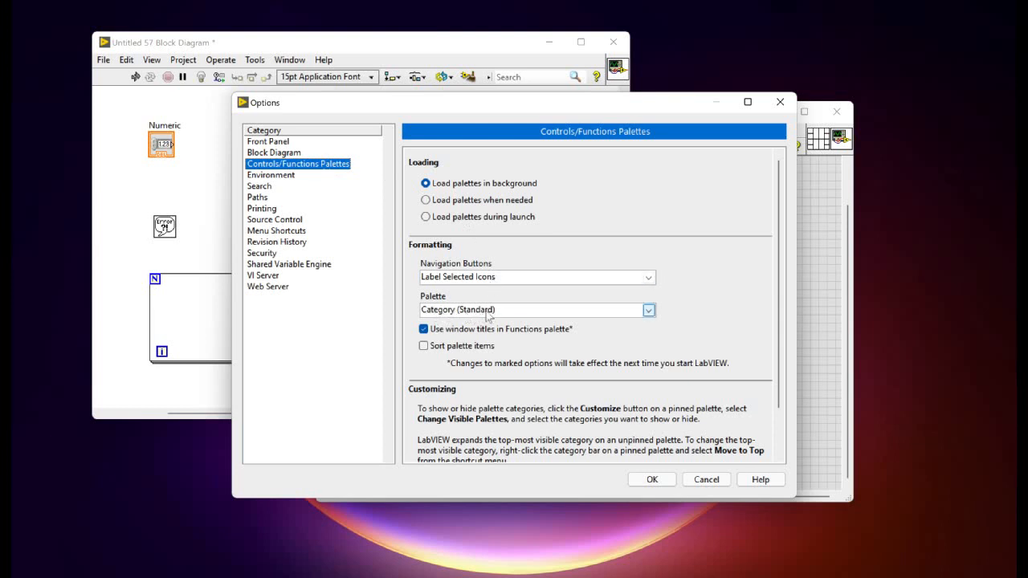
mouse_move(475, 320)
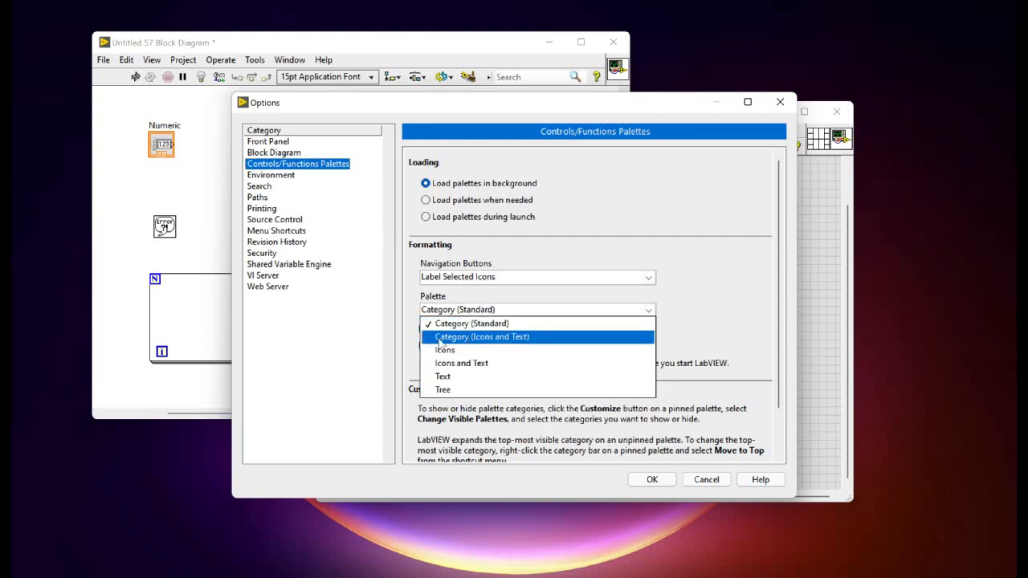
mouse_move(482, 345)
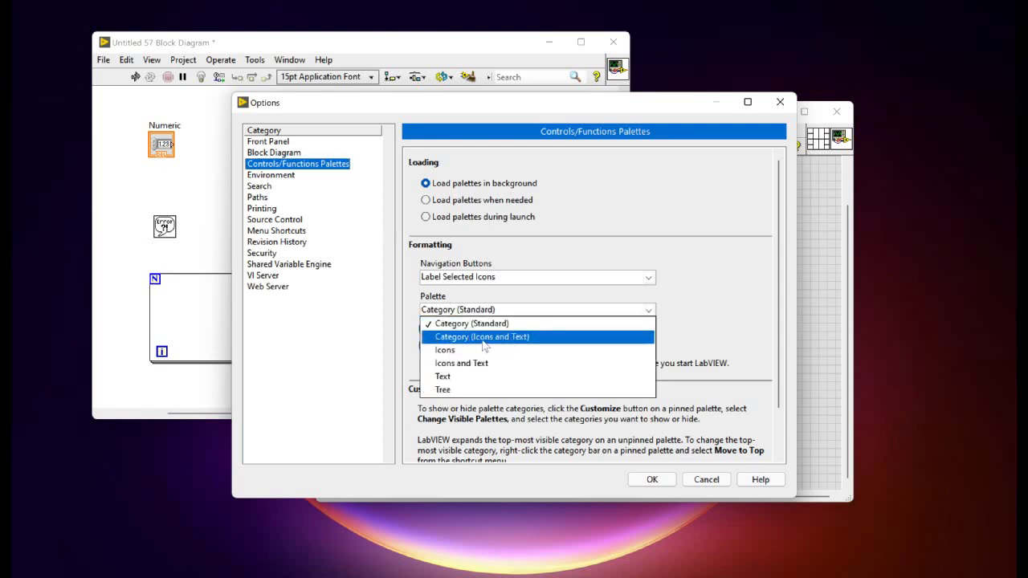
Step: Set the palette format to Category (Icons and Text)
click(482, 337)
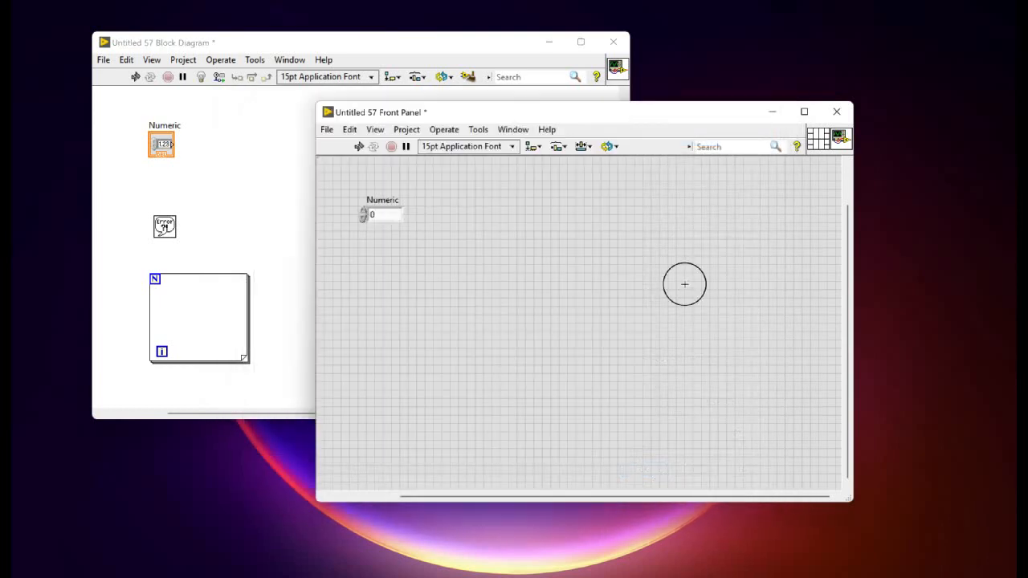
Step: Place a second Numeric control and a Simple Error Handler.vi to test the new defaults
drag(377, 112, 489, 90)
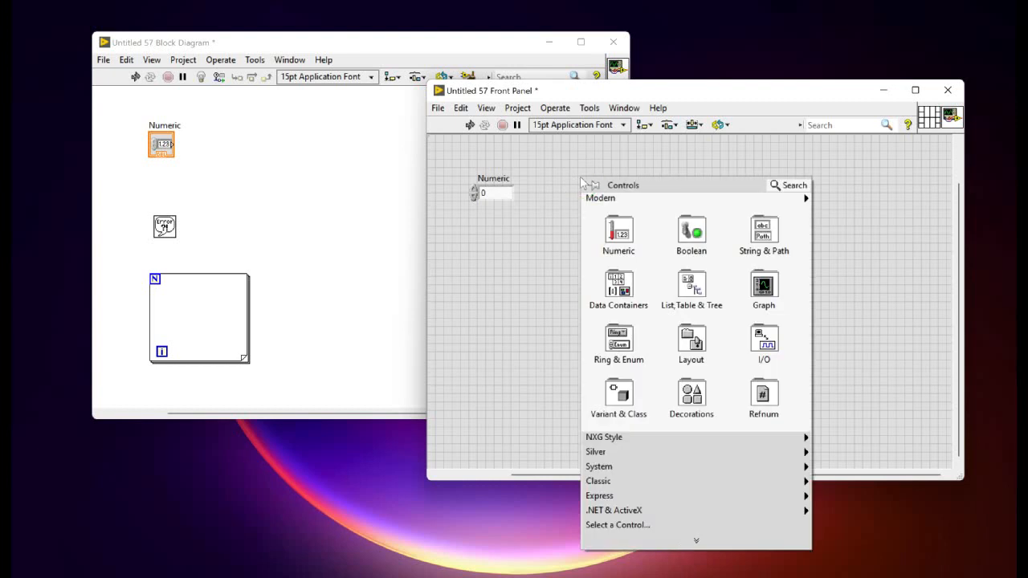
click(618, 233)
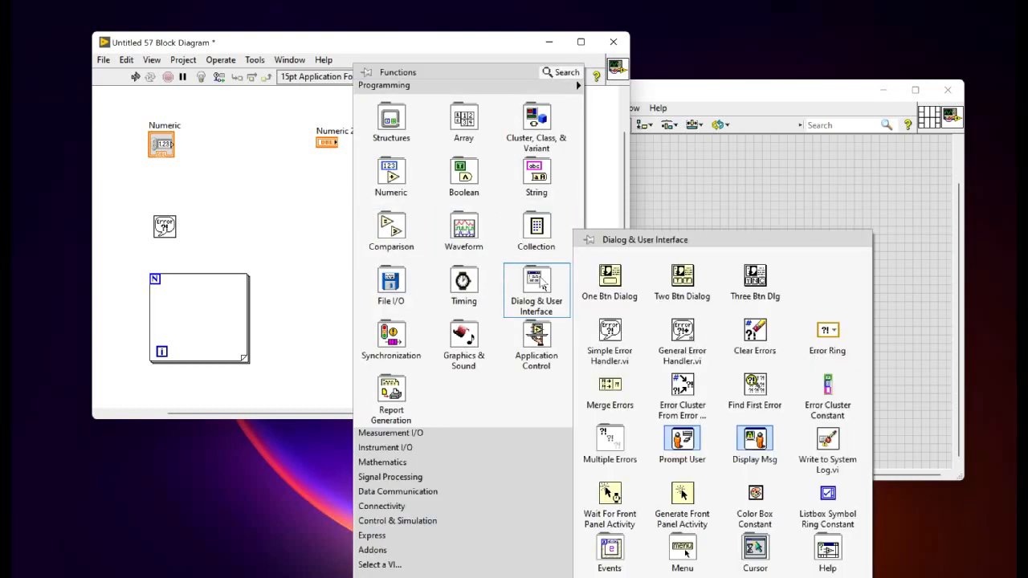
mouse_move(610, 337)
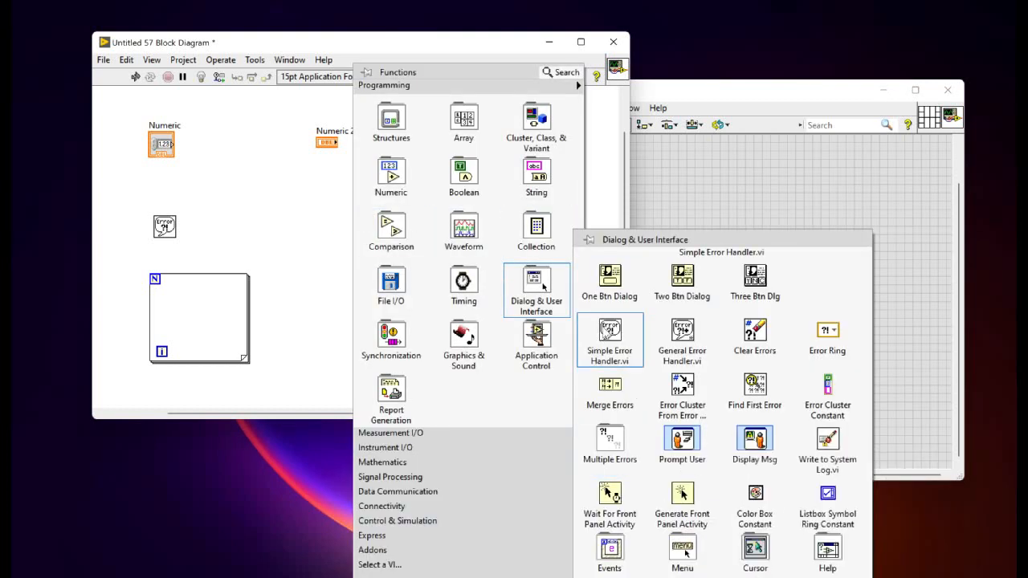
click(611, 333)
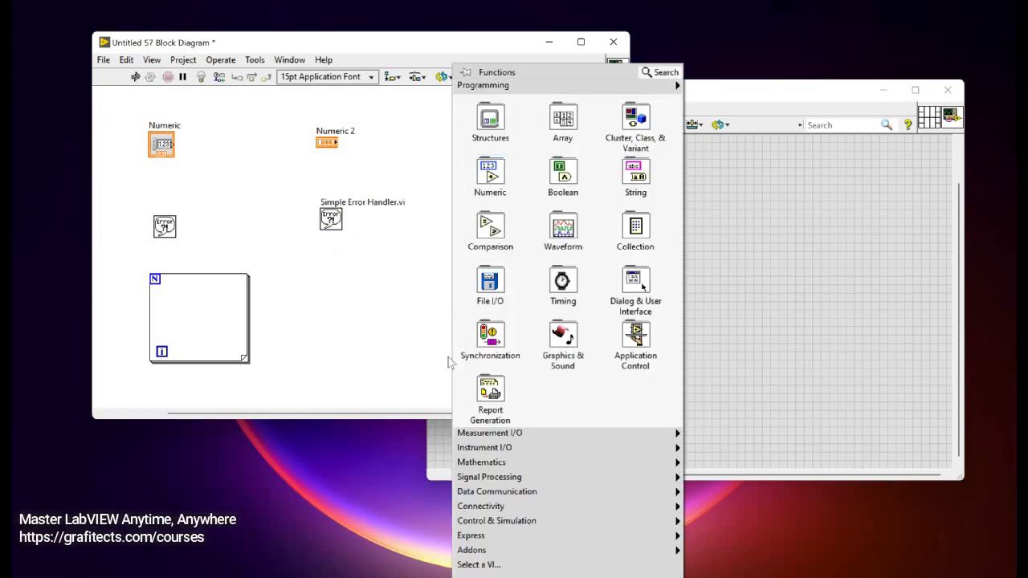
mouse_move(490, 175)
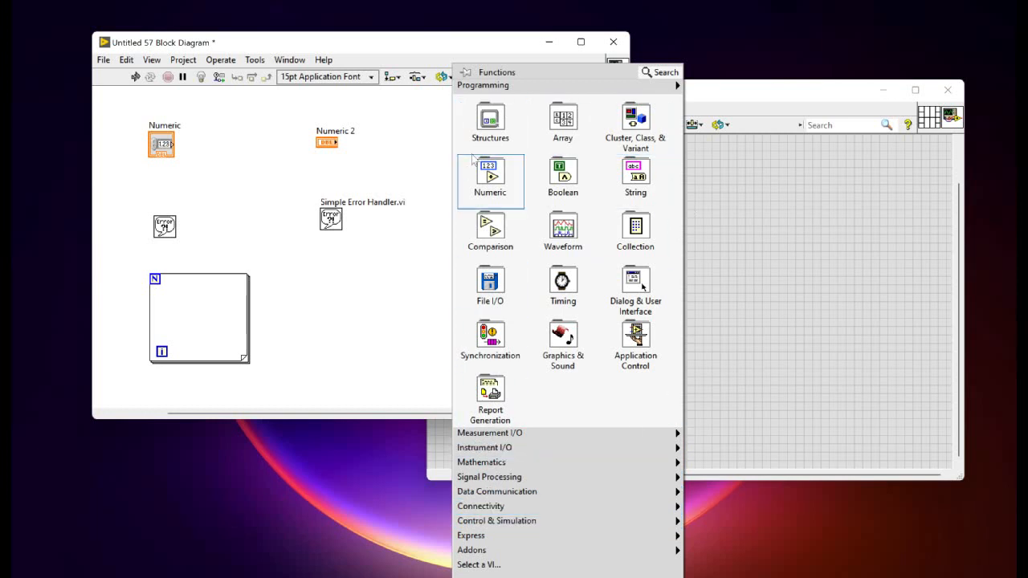
mouse_move(563, 175)
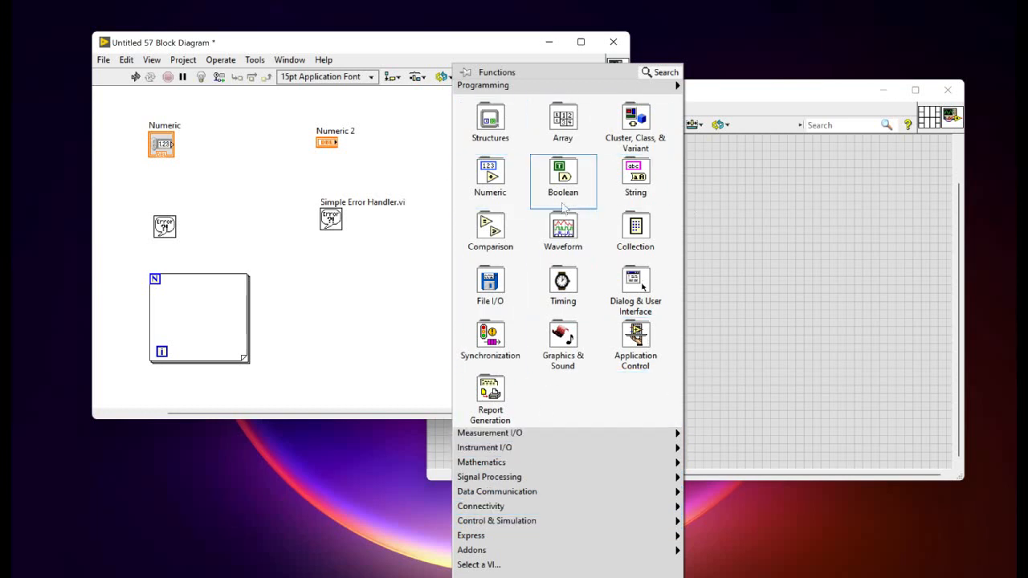
click(563, 175)
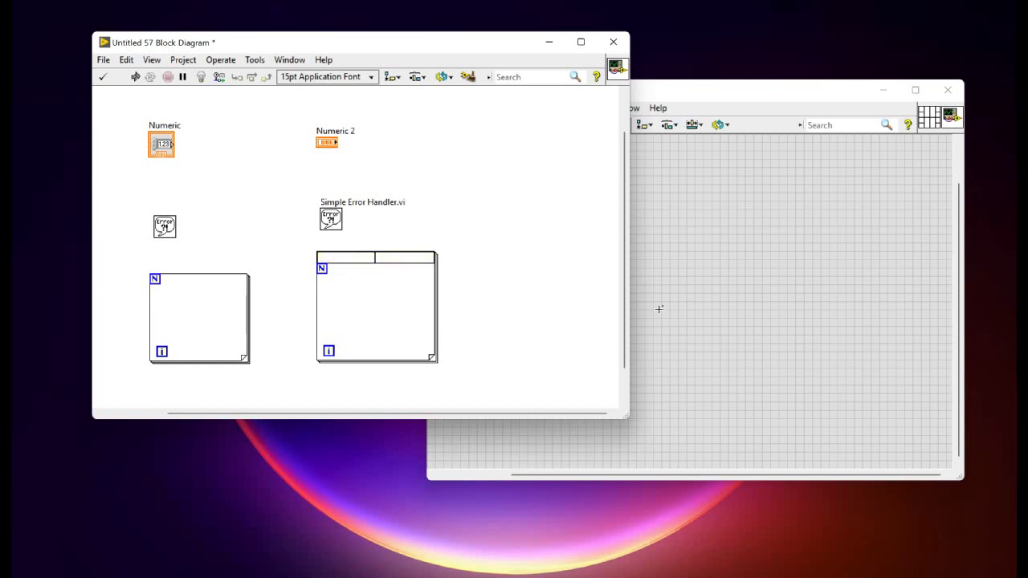
Step: Fill the second For Loop's subdiagram label with 'This is a for loop'
text(This is a)
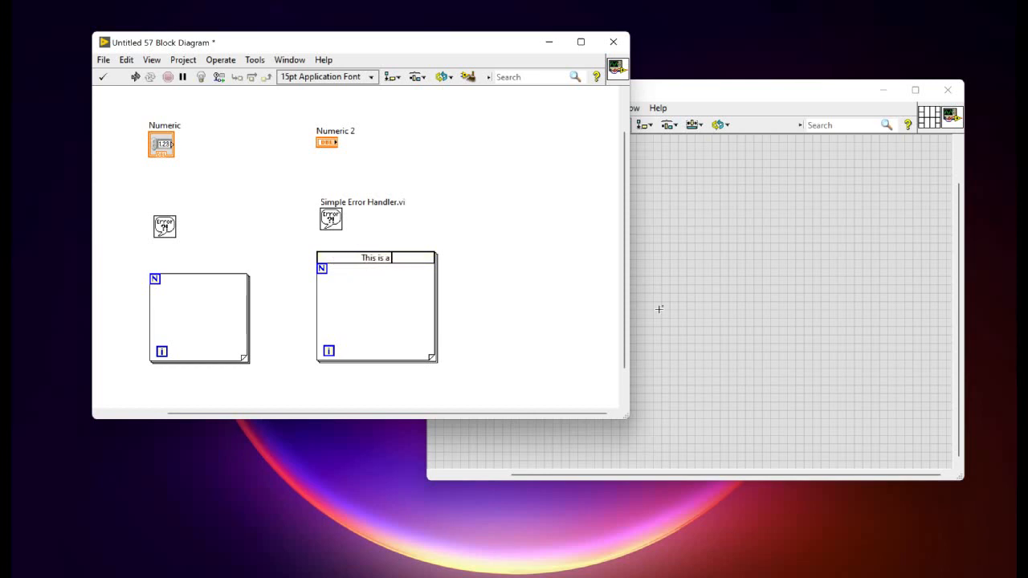
text(for loop)
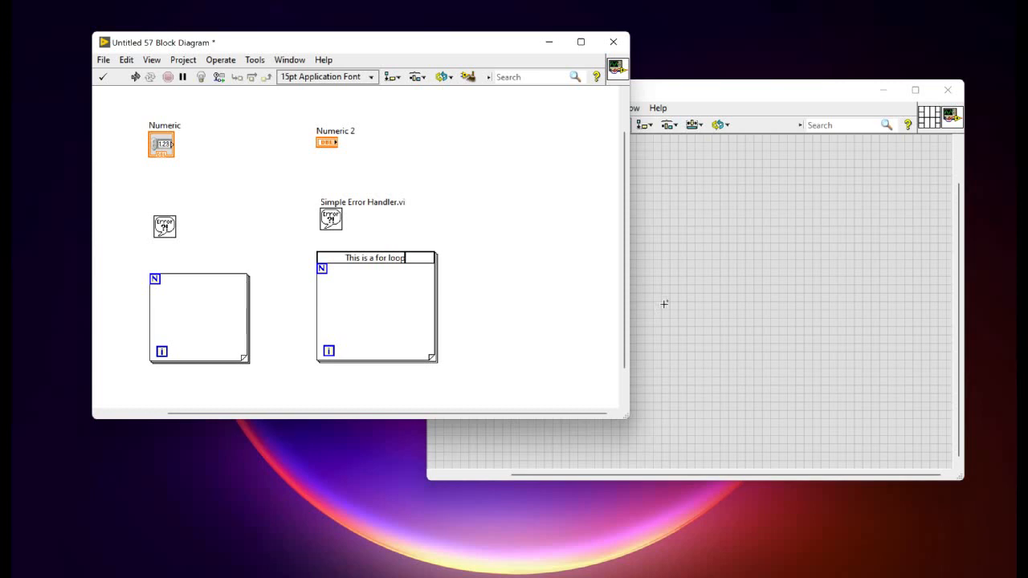